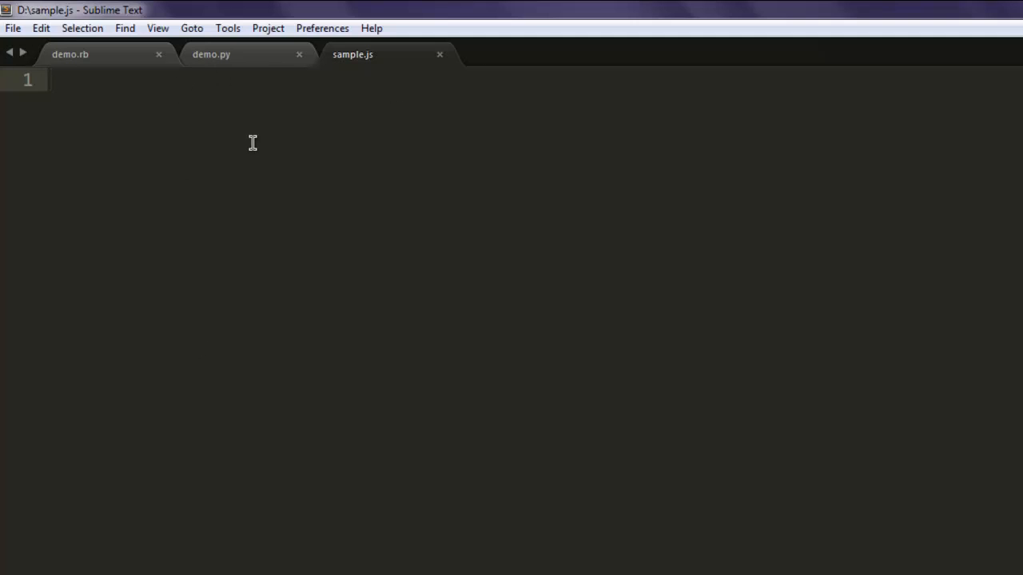
pyautogui.moveTo(385, 179)
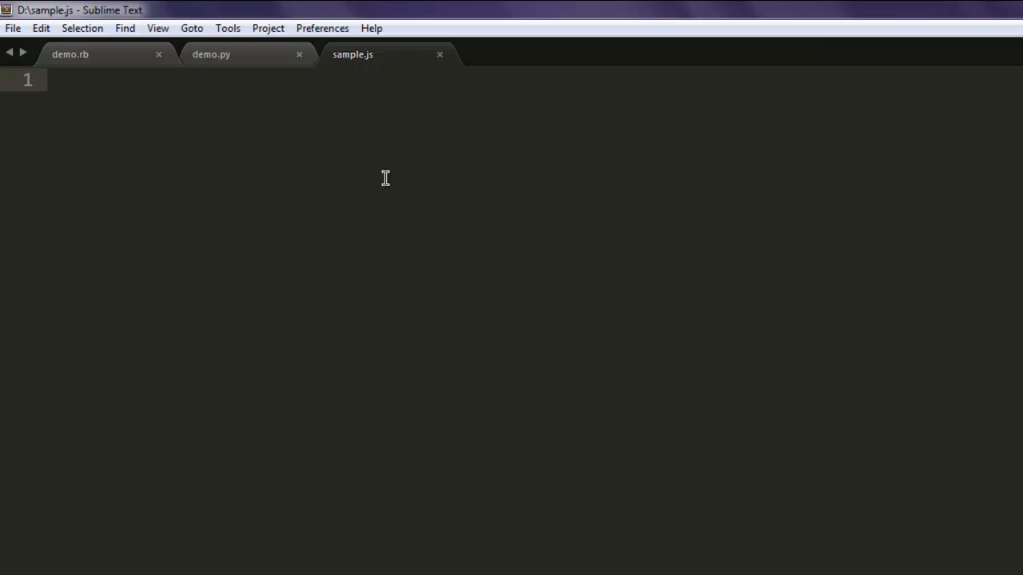
# Write var casper = require('casper').create({ to begin the CasperJS instance.
pyautogui.write('var')
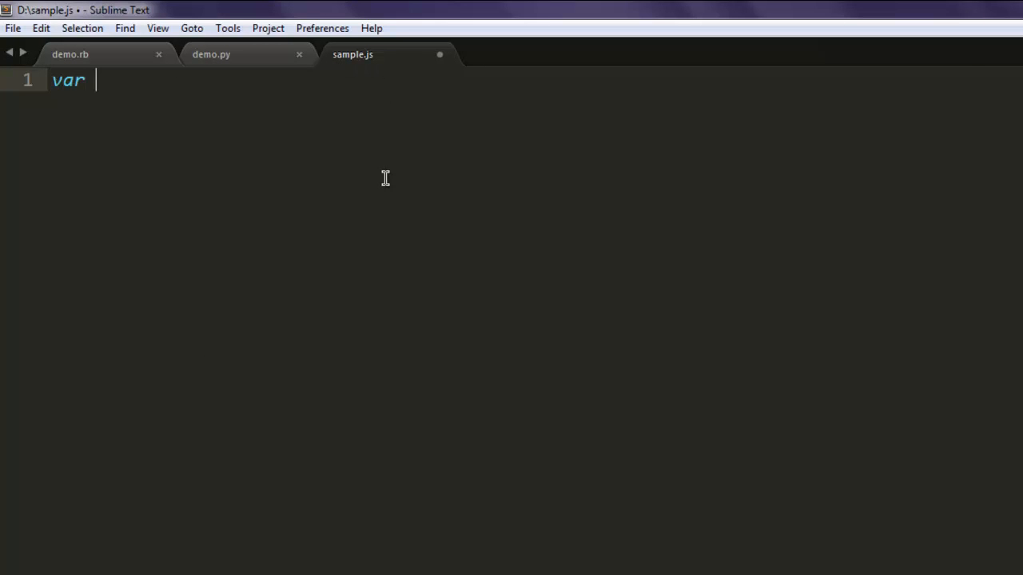
pyautogui.write('casp')
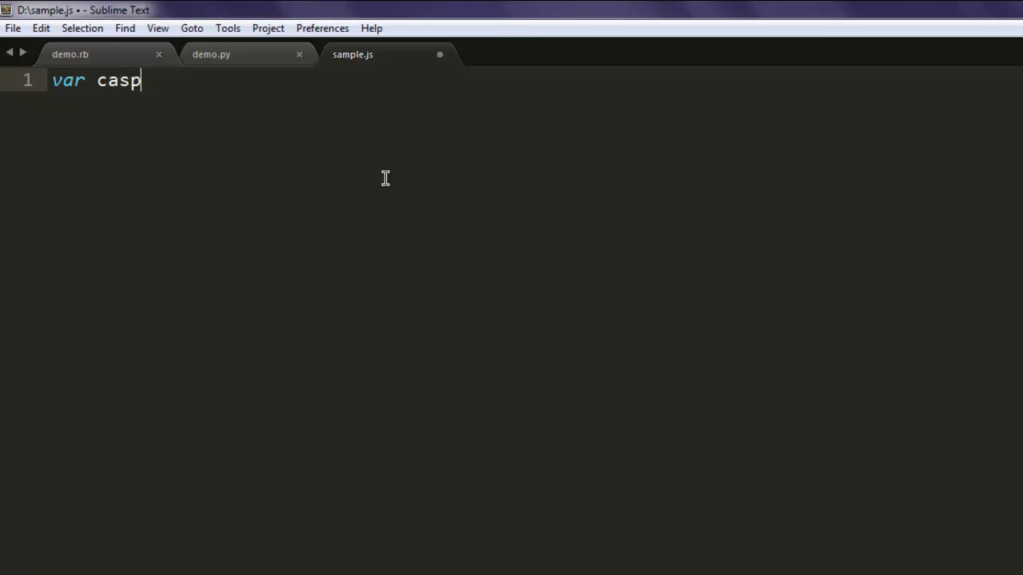
pyautogui.write('er =')
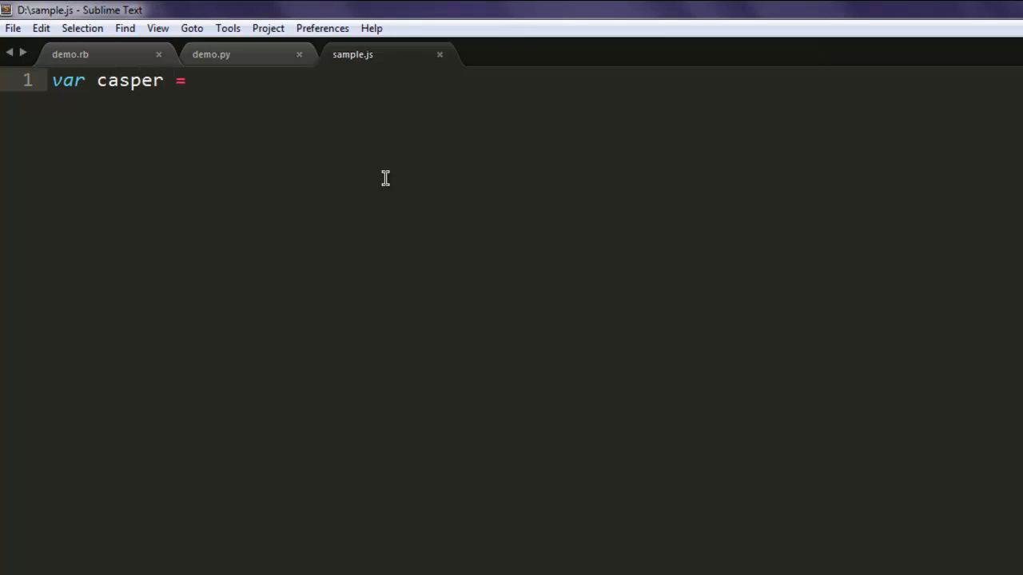
pyautogui.write('require')
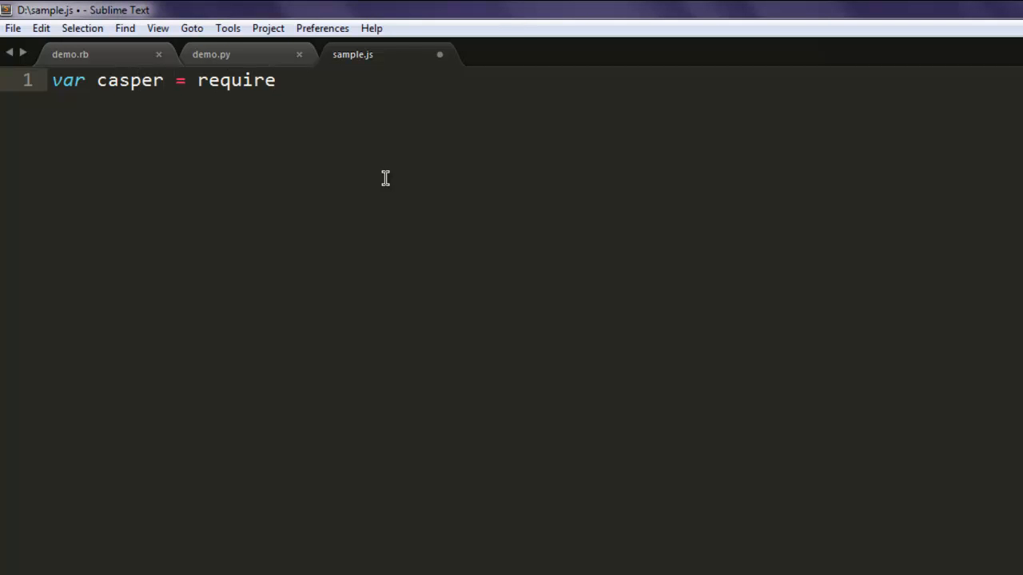
pyautogui.write("('c')")
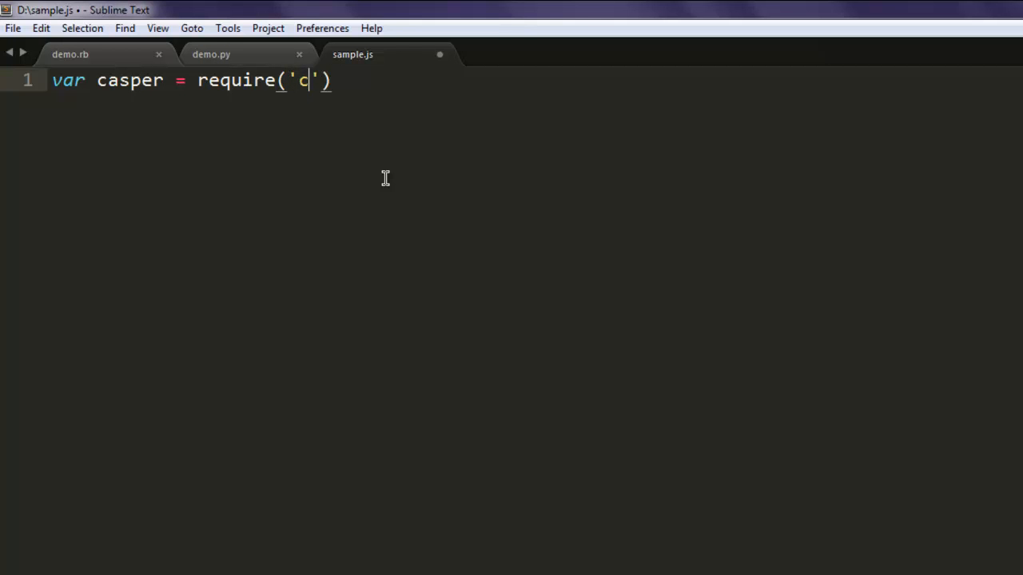
pyautogui.write('asper')
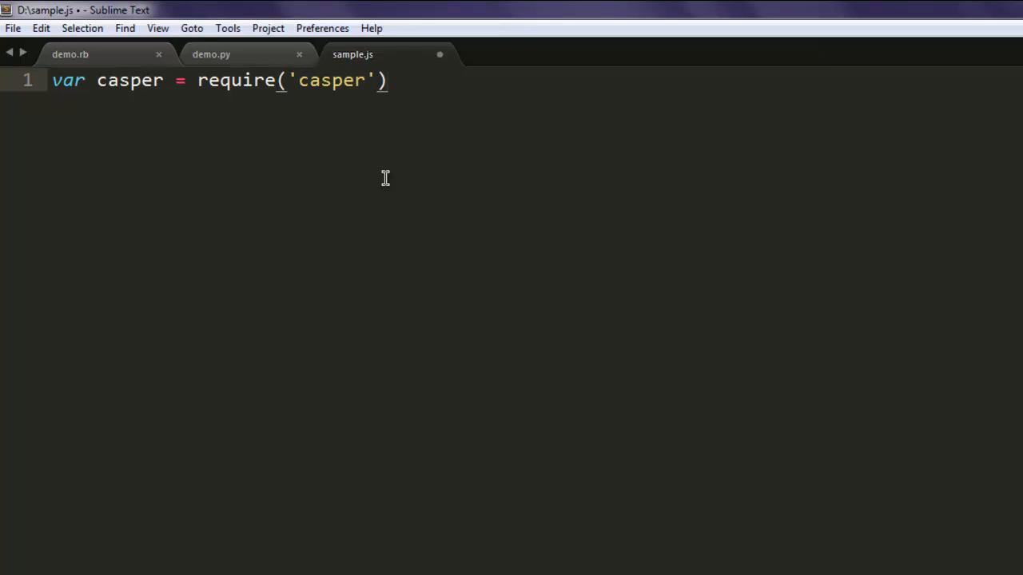
pyautogui.write('.create')
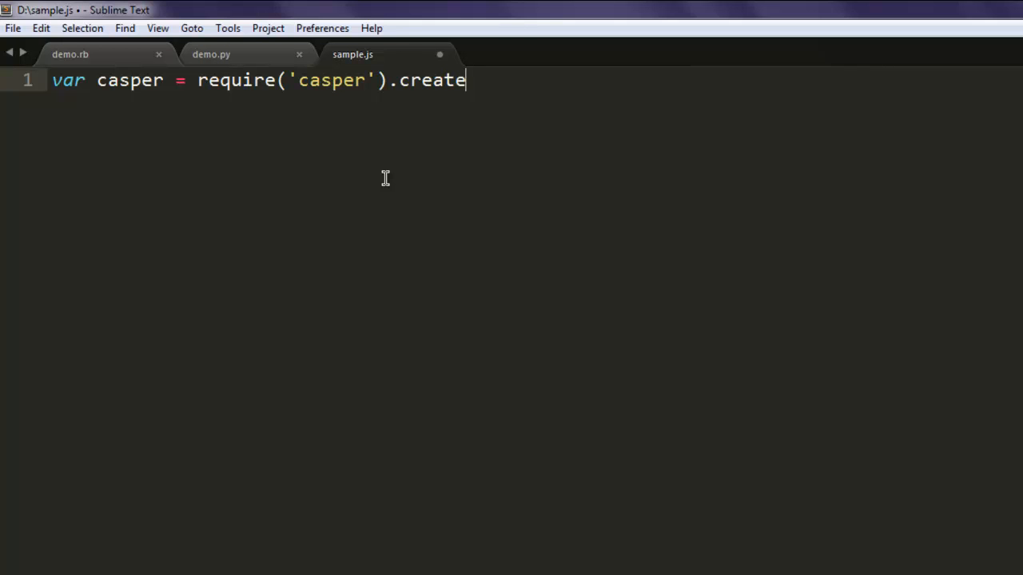
pyautogui.write('({')
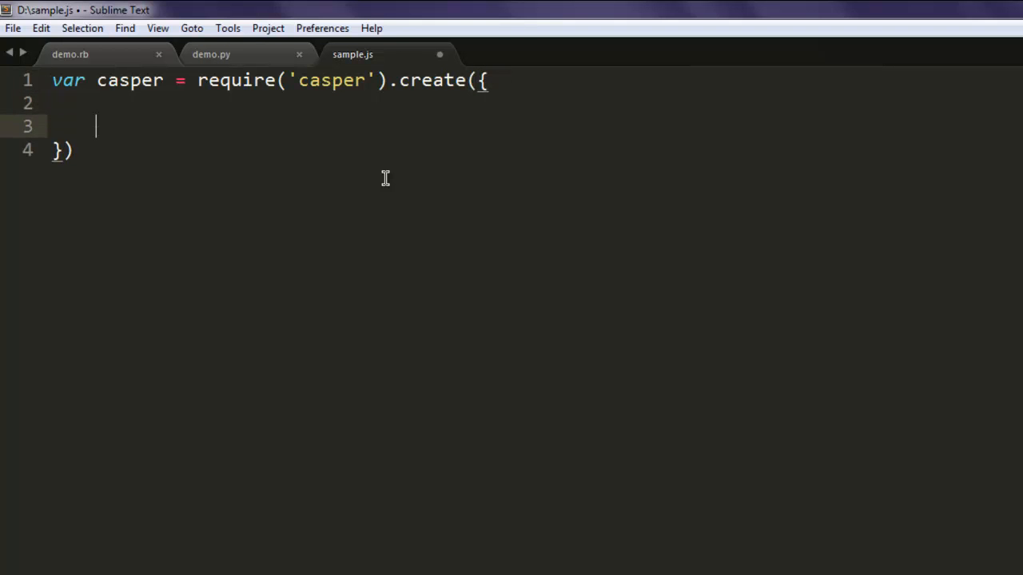
# Give the create options verbose:true and logLevel: 'debug'.
pyautogui.write('ver')
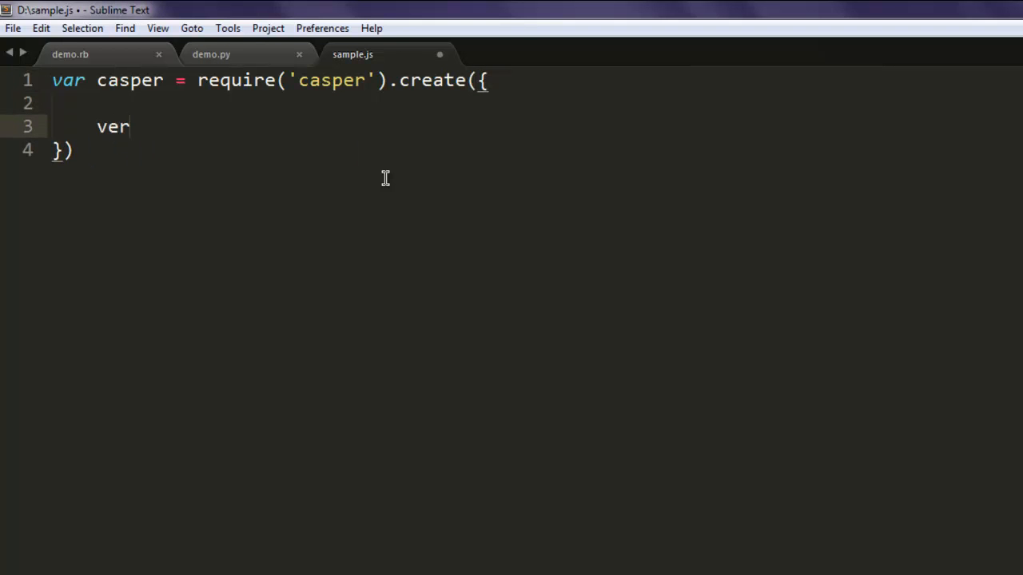
pyautogui.write('bose:tru')
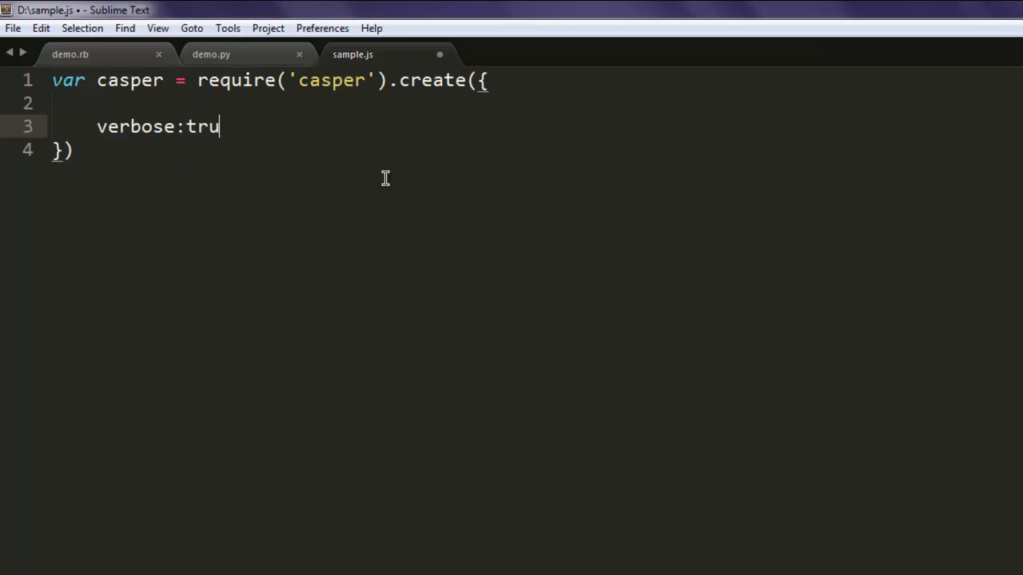
pyautogui.write('e,')
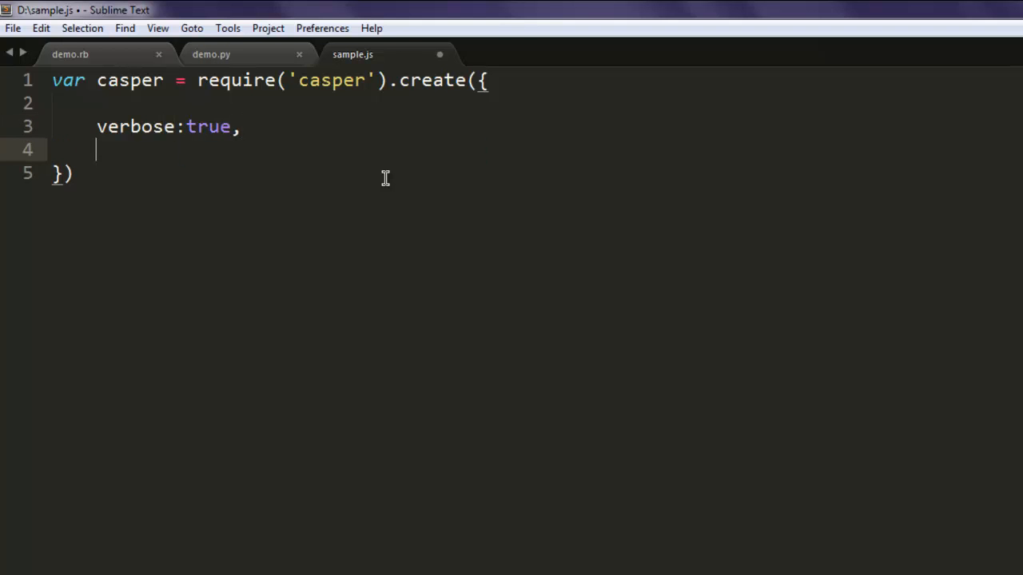
pyautogui.write('logLevel:')
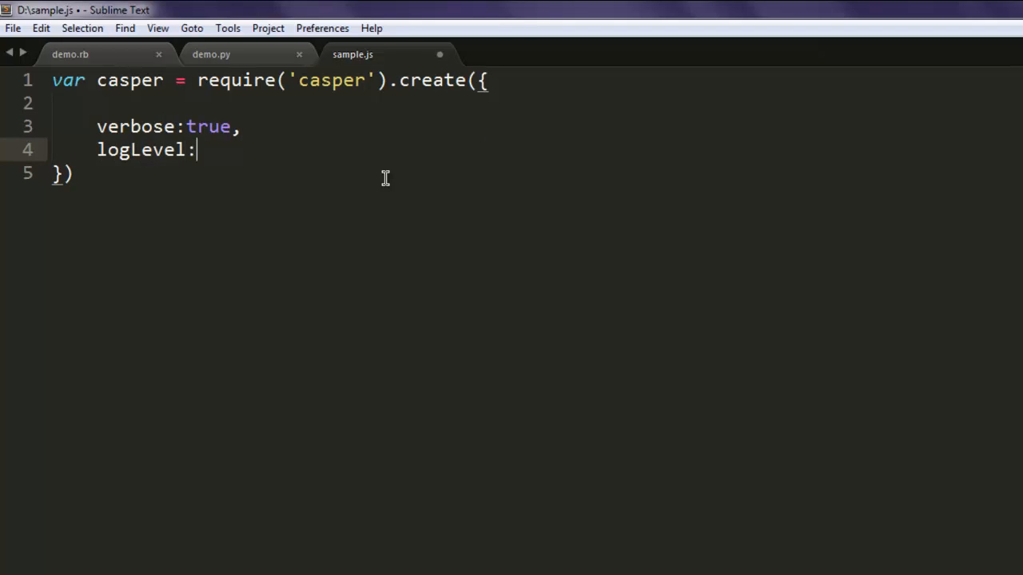
pyautogui.write("' '")
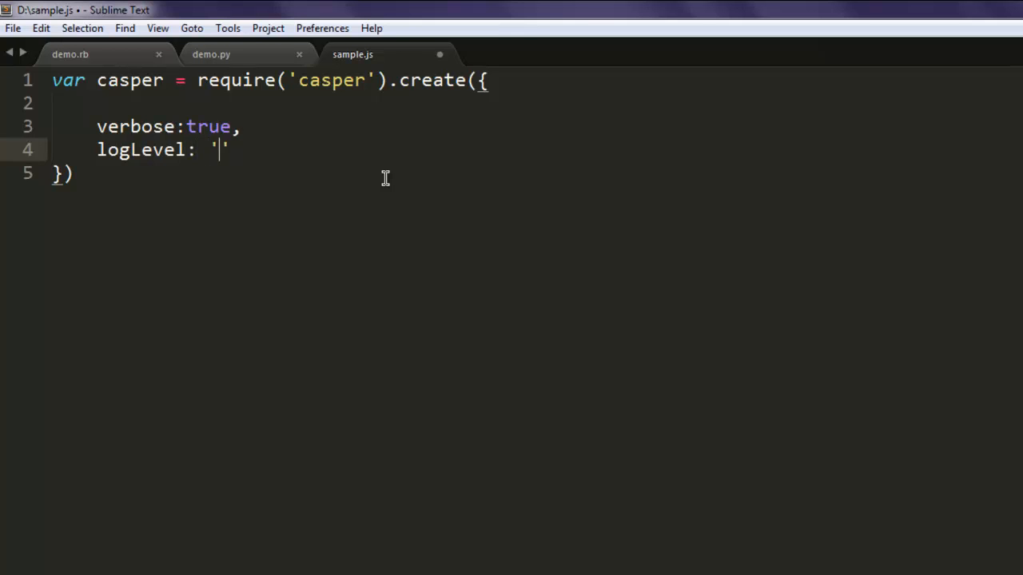
pyautogui.write('debug')
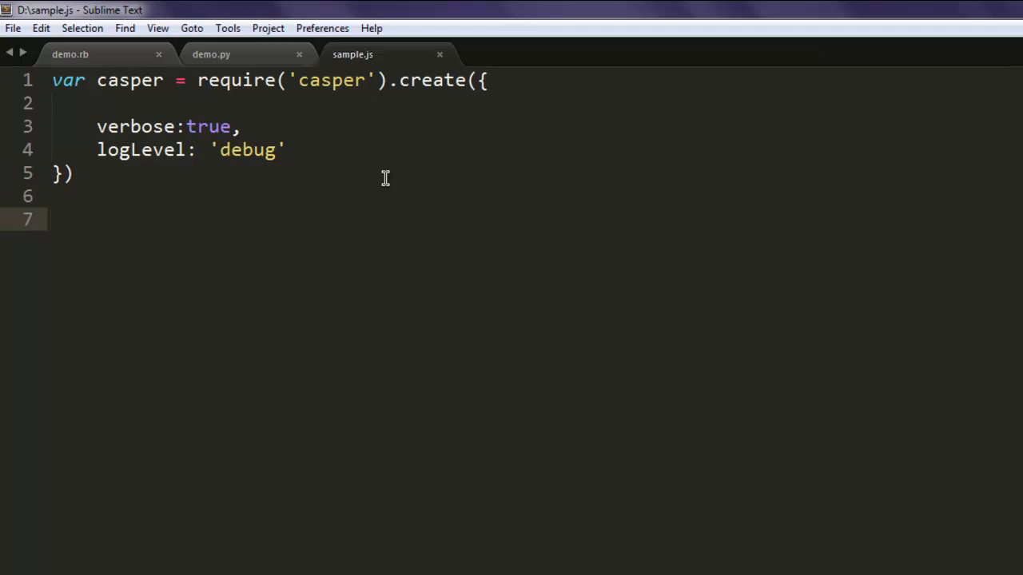
pyautogui.write('casper.sta')
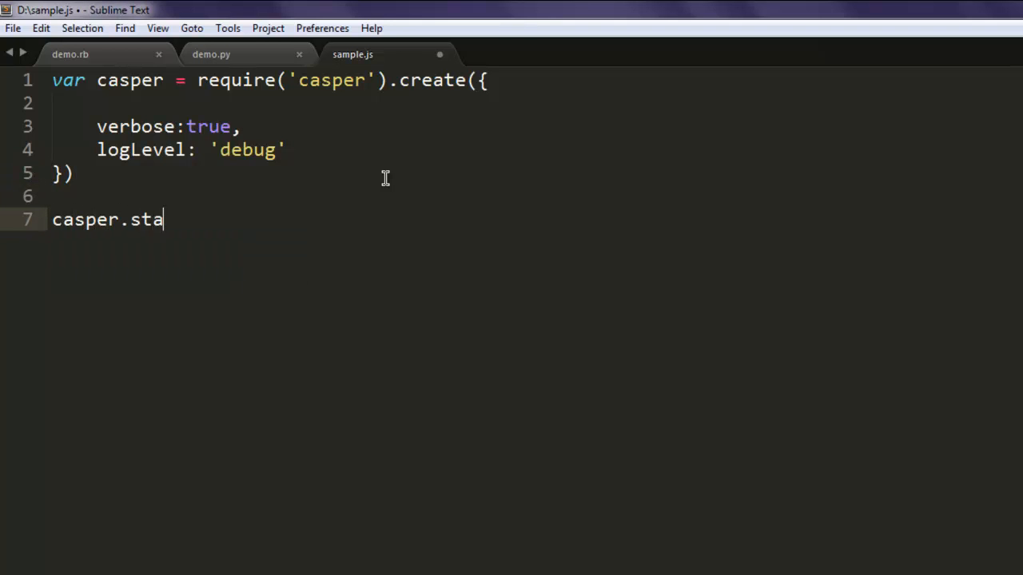
pyautogui.write('rt()')
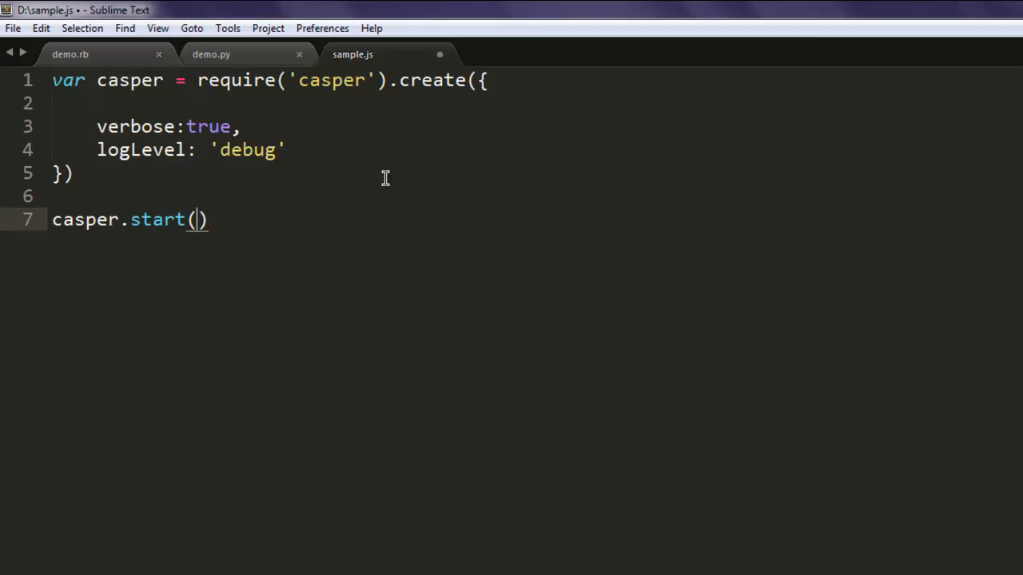
pyautogui.write("'http:'")
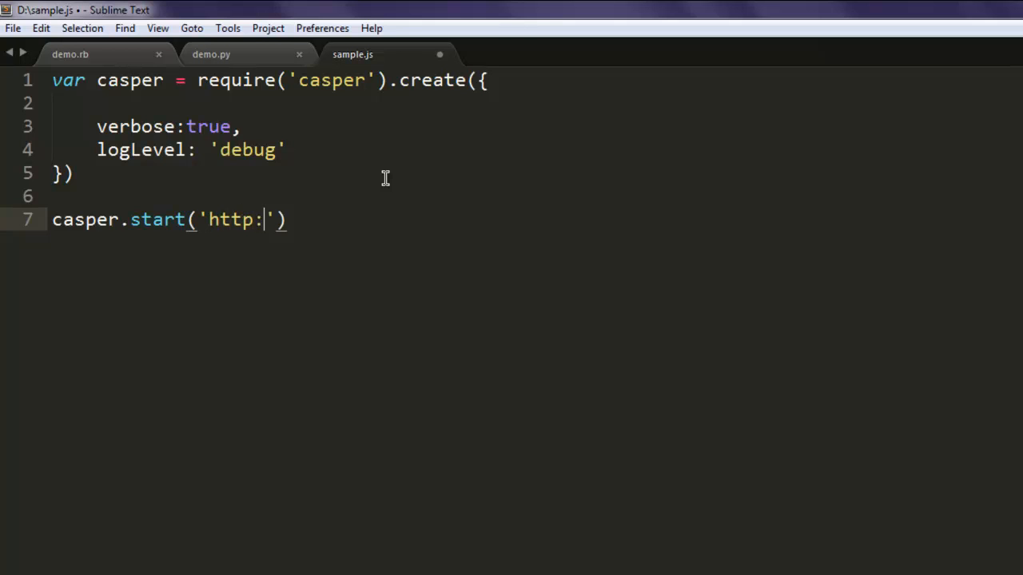
pyautogui.write('//google.com')
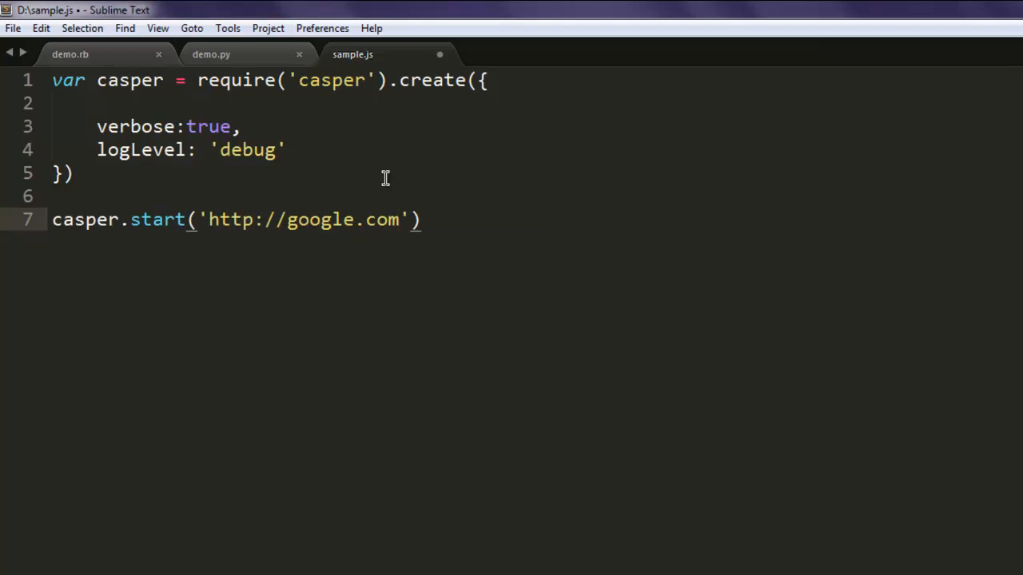
pyautogui.write(',function(')
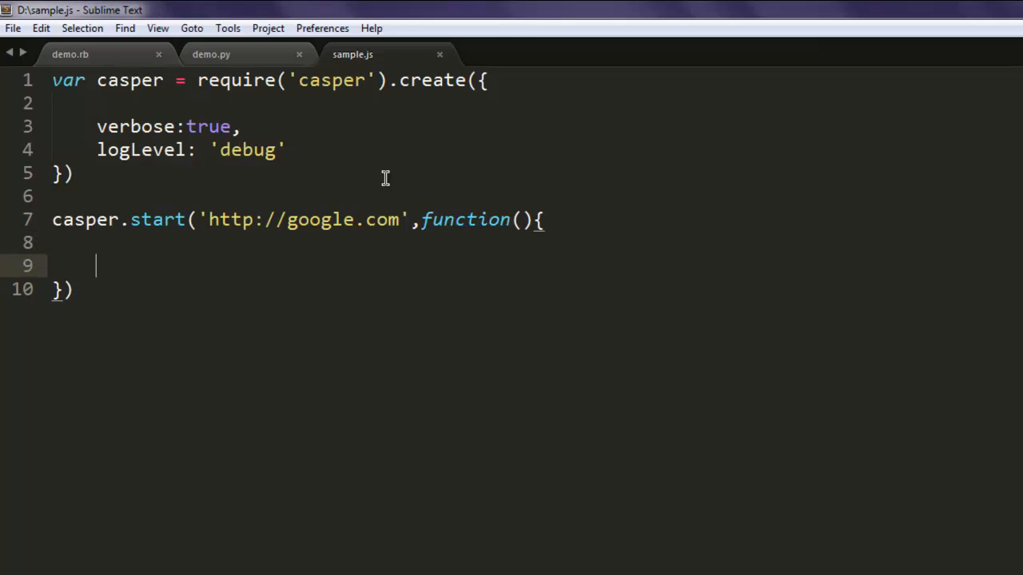
# Have the start callback run this.echo(this.getTitle()); and close the block with a semicolon.
pyautogui.write('this.echo')
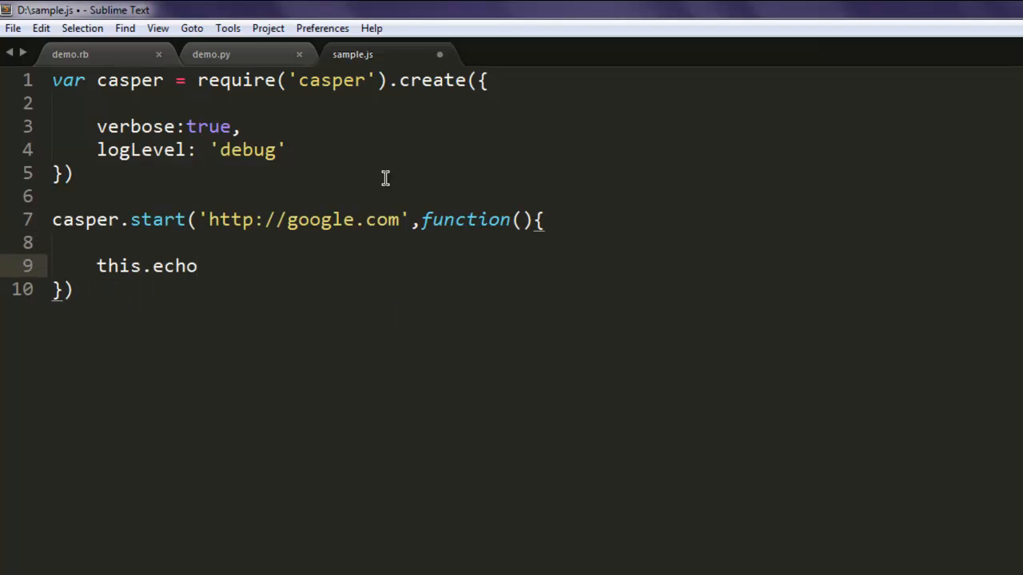
pyautogui.write('(this)')
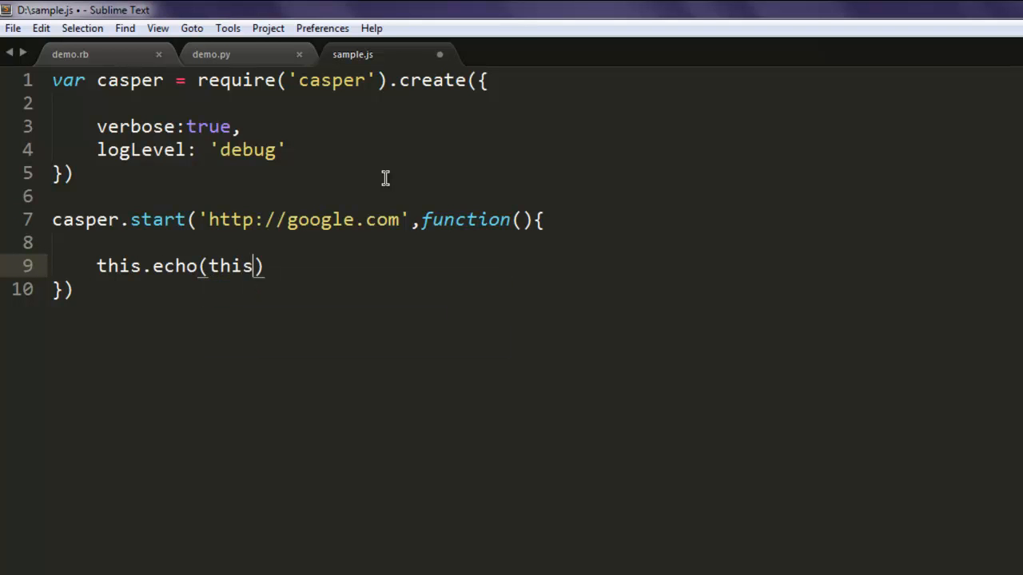
pyautogui.write('.getTit')
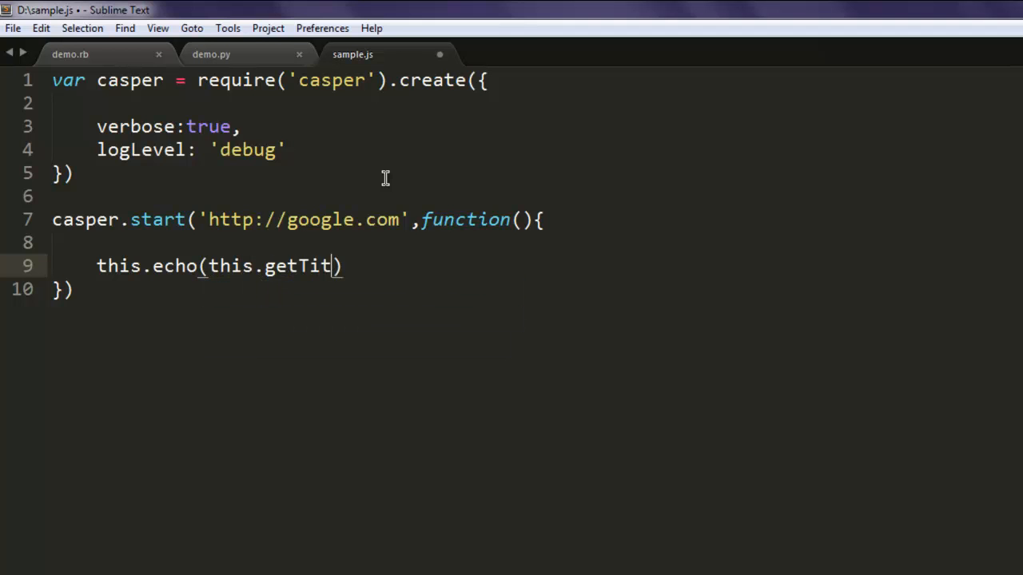
pyautogui.write('le()')
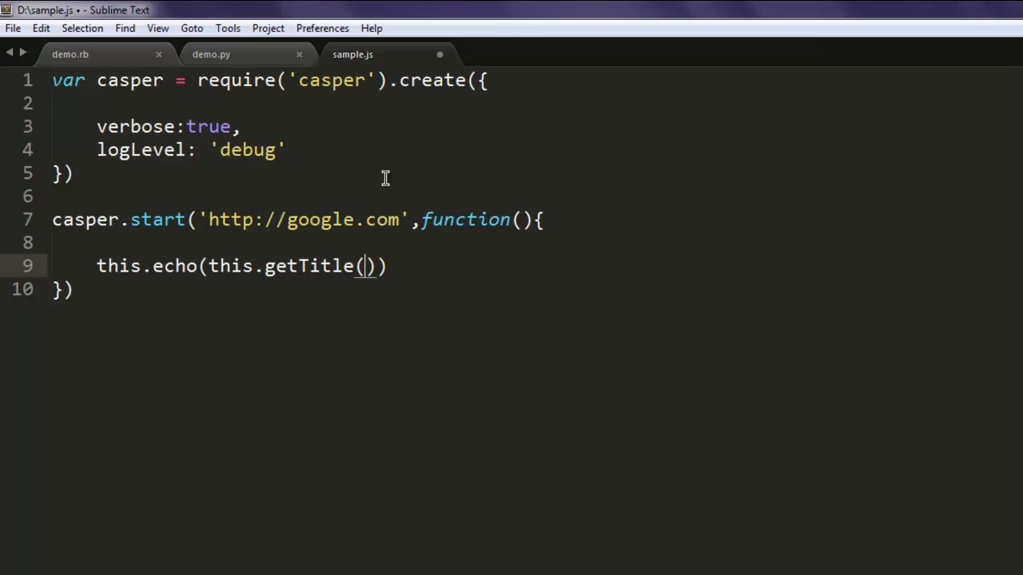
pyautogui.write(';')
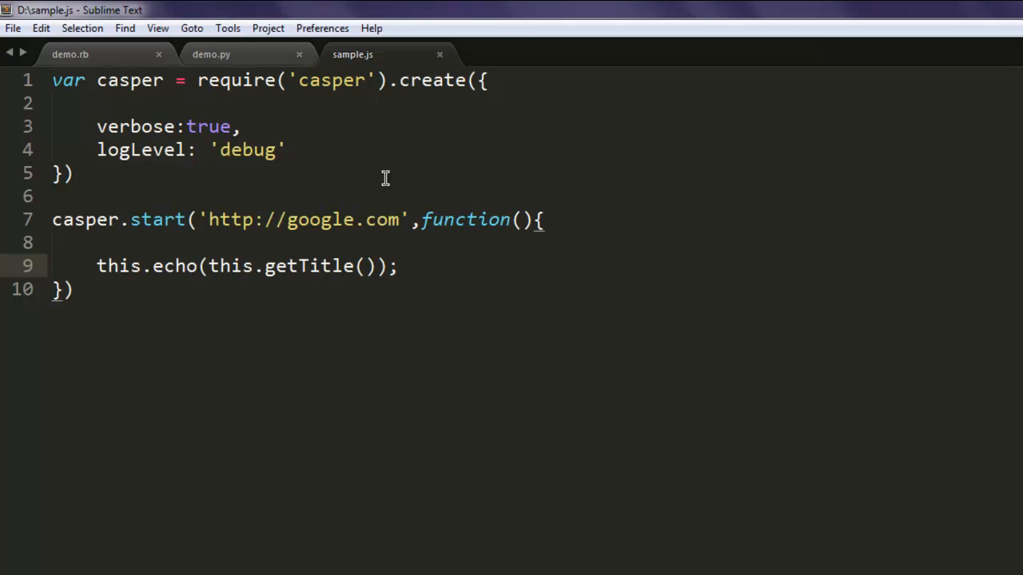
pyautogui.write(';')
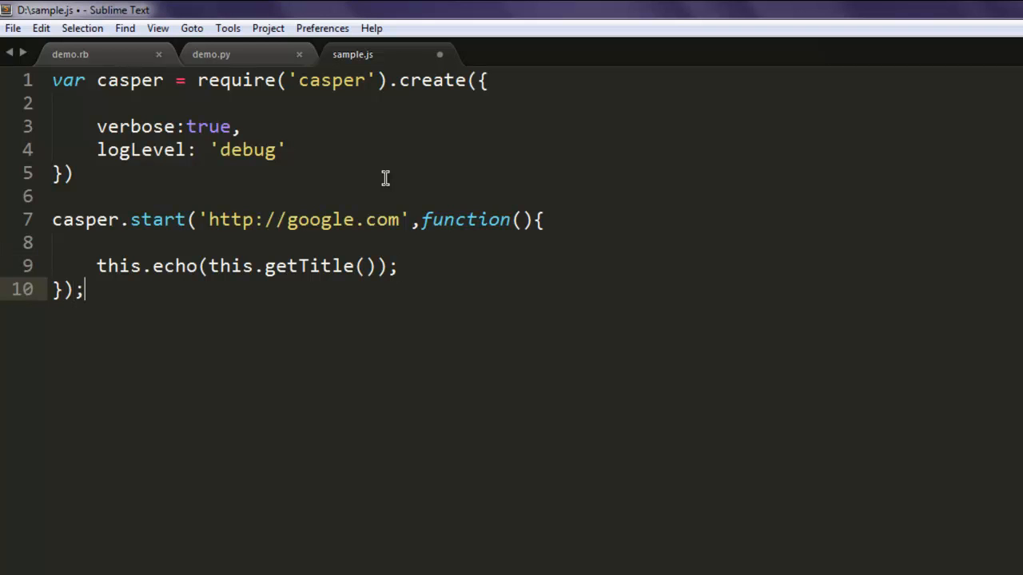
# End sample.js with casper.run(); using the casper autocomplete suggestion.
pyautogui.write('c')
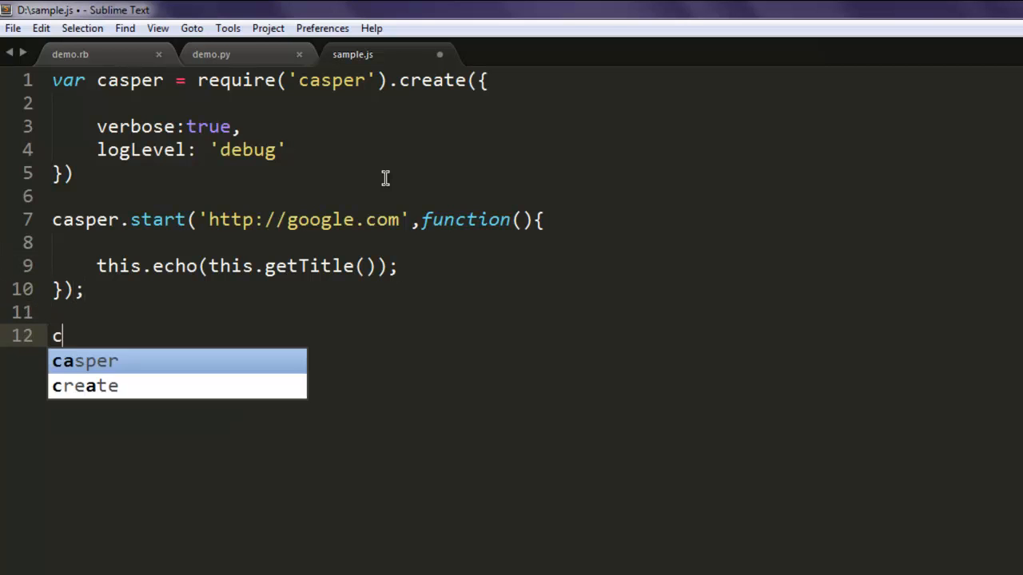
pyautogui.write('asper.run()')
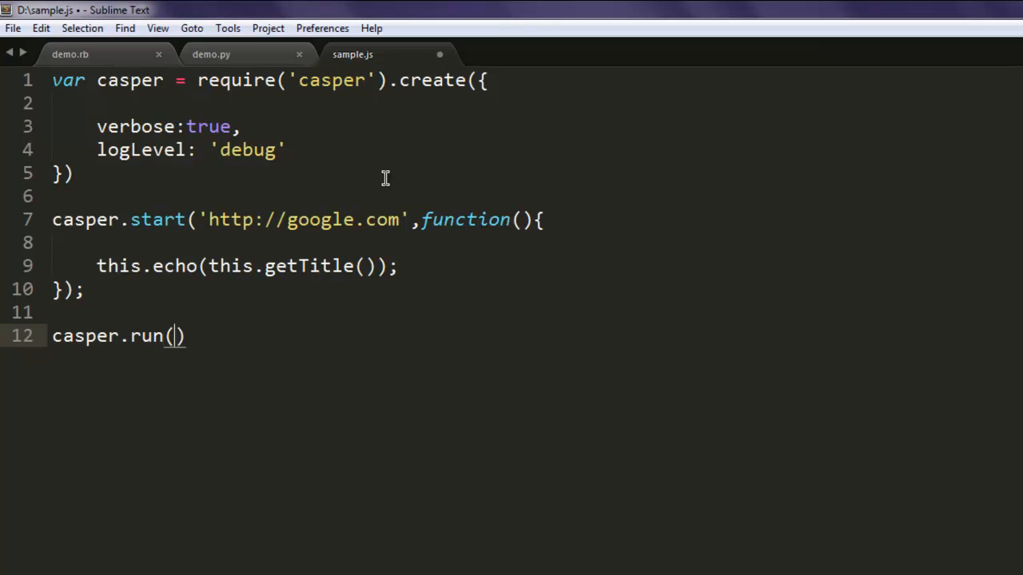
pyautogui.write(';')
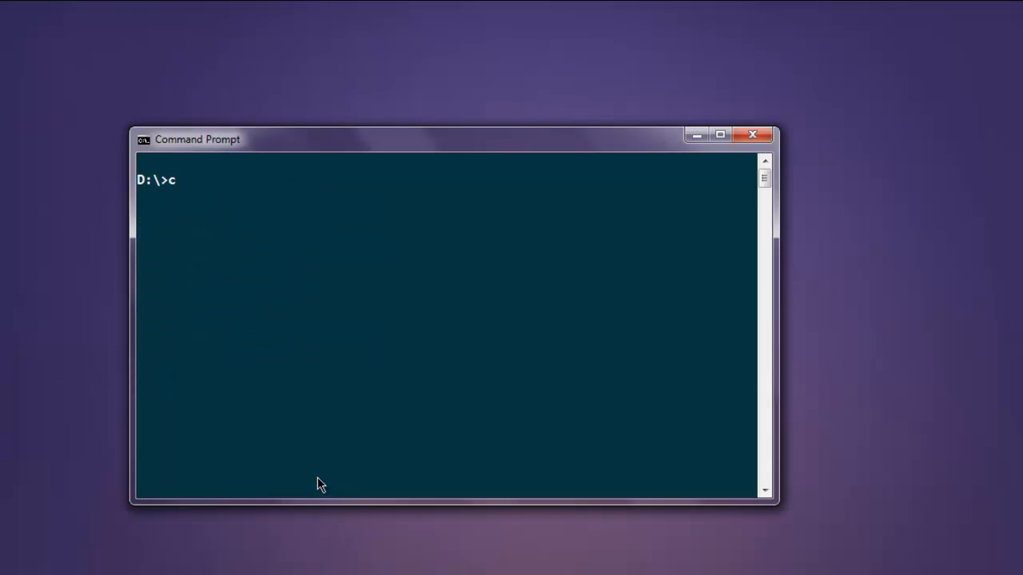
# Run casperjs sample.js from the D: prompt to print the debug log and page title.
pyautogui.write('asperjs')
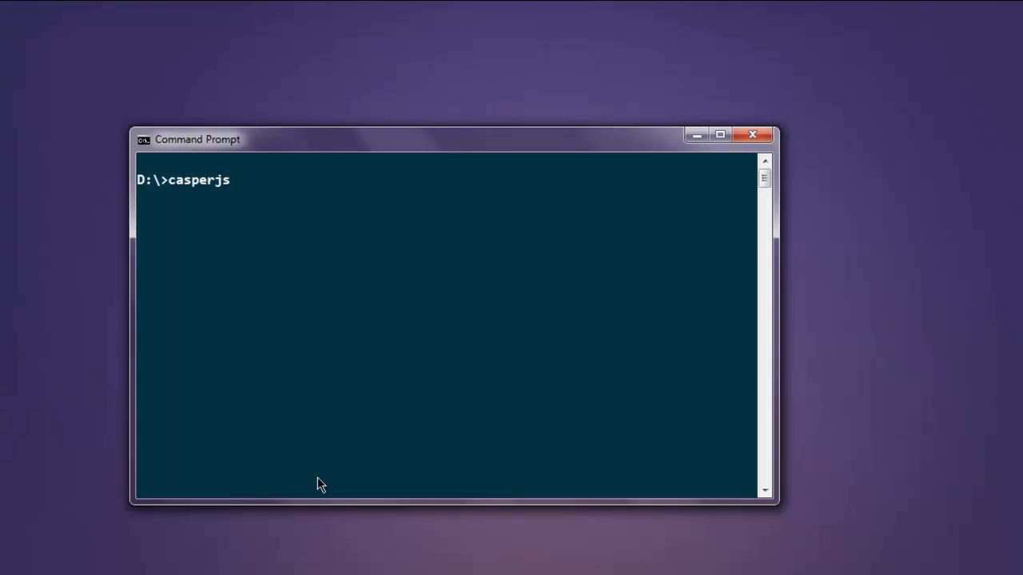
pyautogui.write('sample.js')
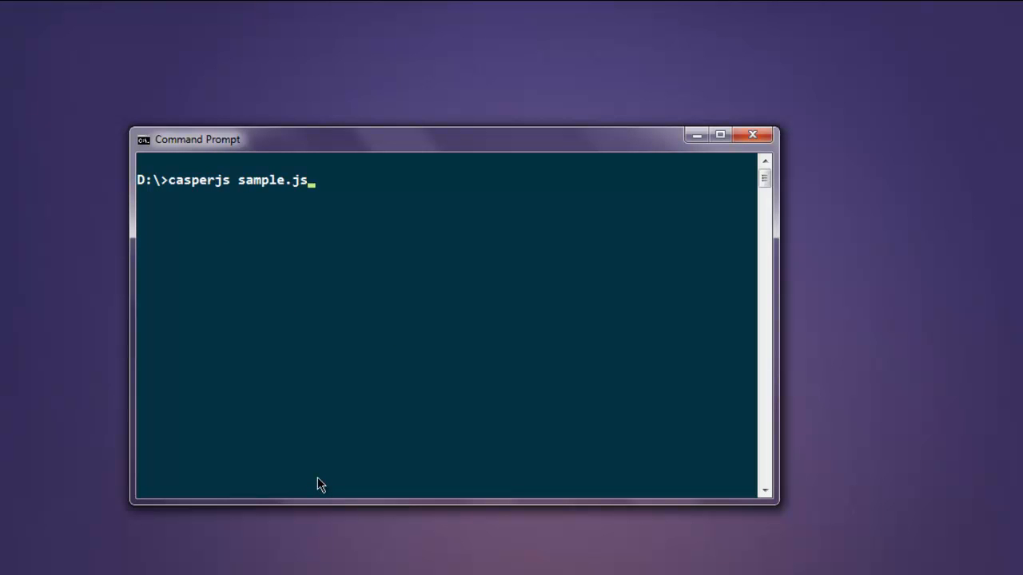
pyautogui.press('Return')
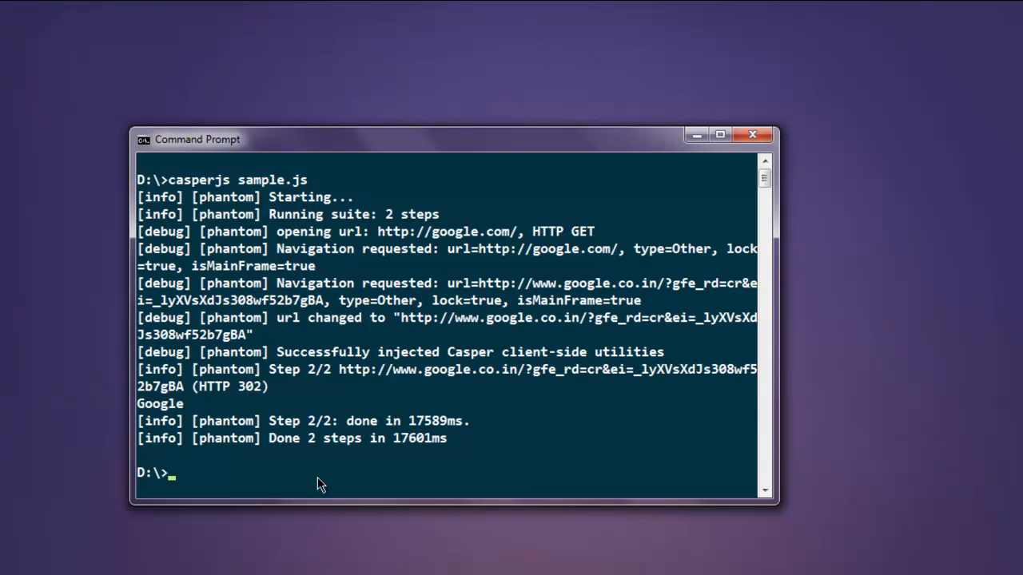
pyautogui.moveTo(144, 412)
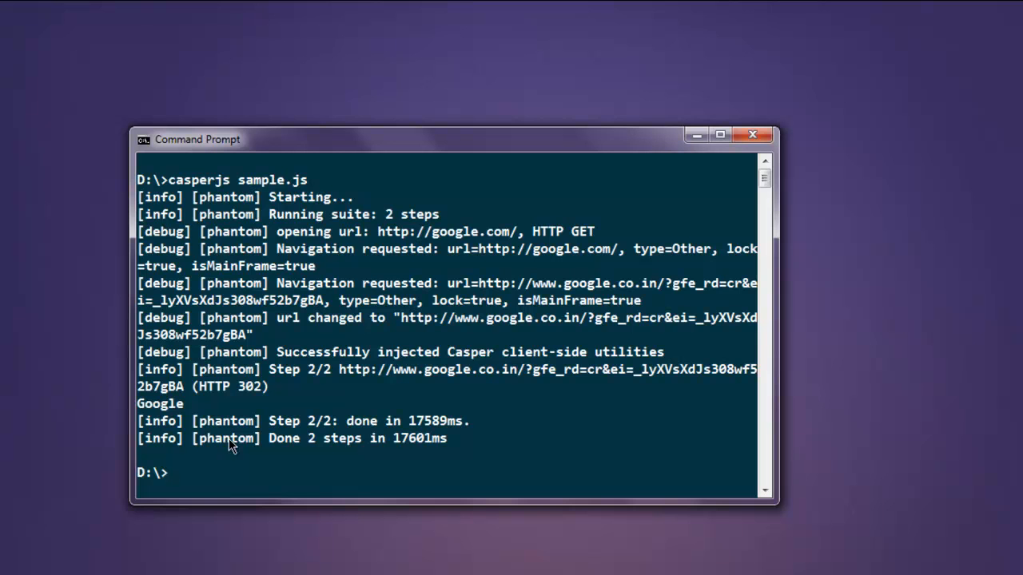
pyautogui.moveTo(386, 423)
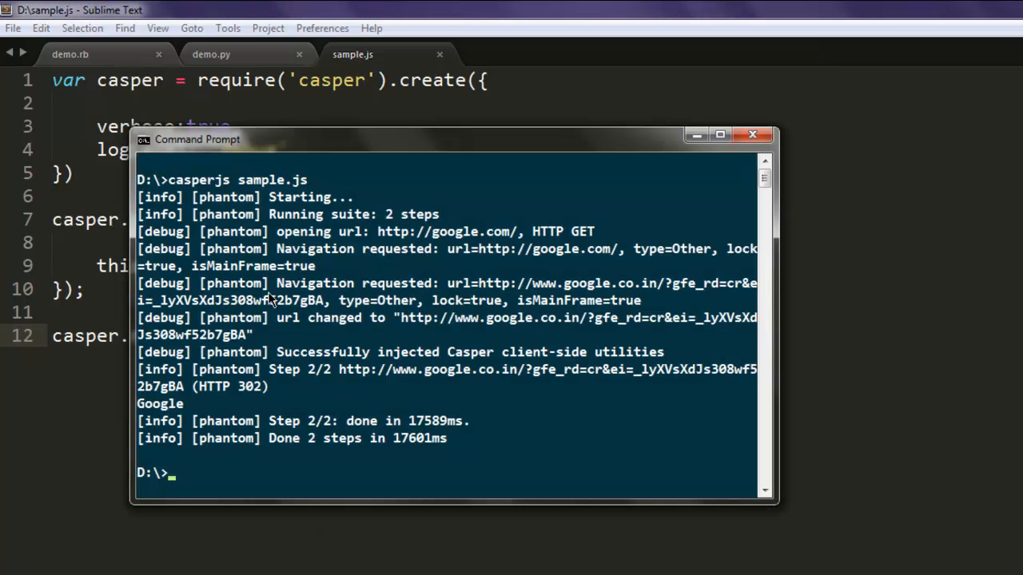
pyautogui.moveTo(224, 254)
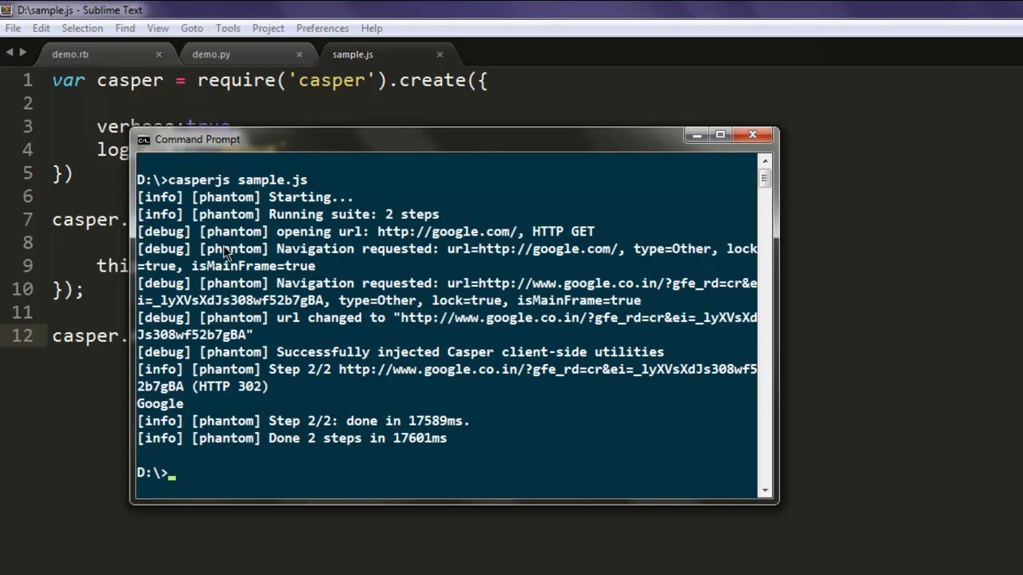
pyautogui.moveTo(281, 314)
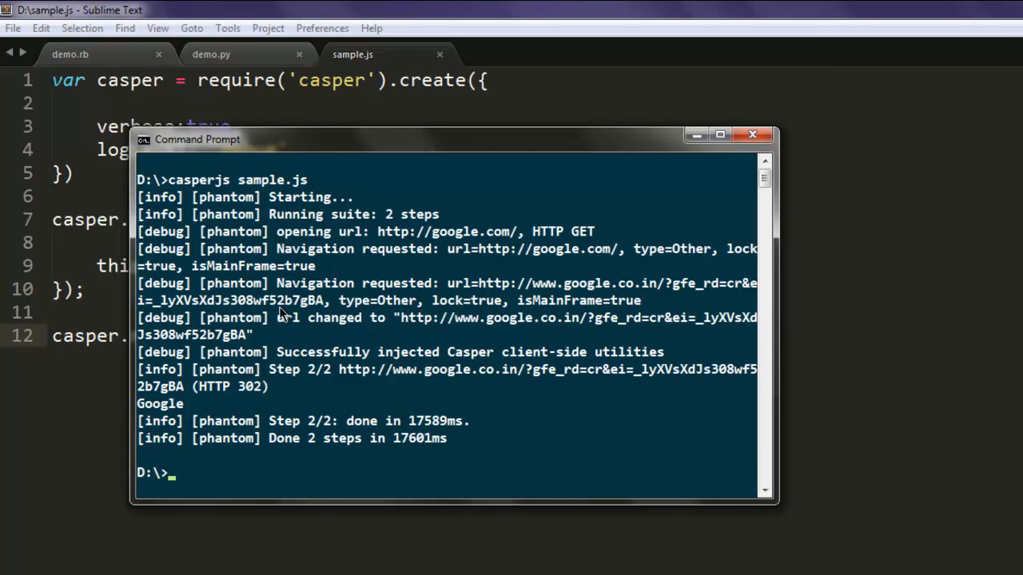
pyautogui.moveTo(279, 438)
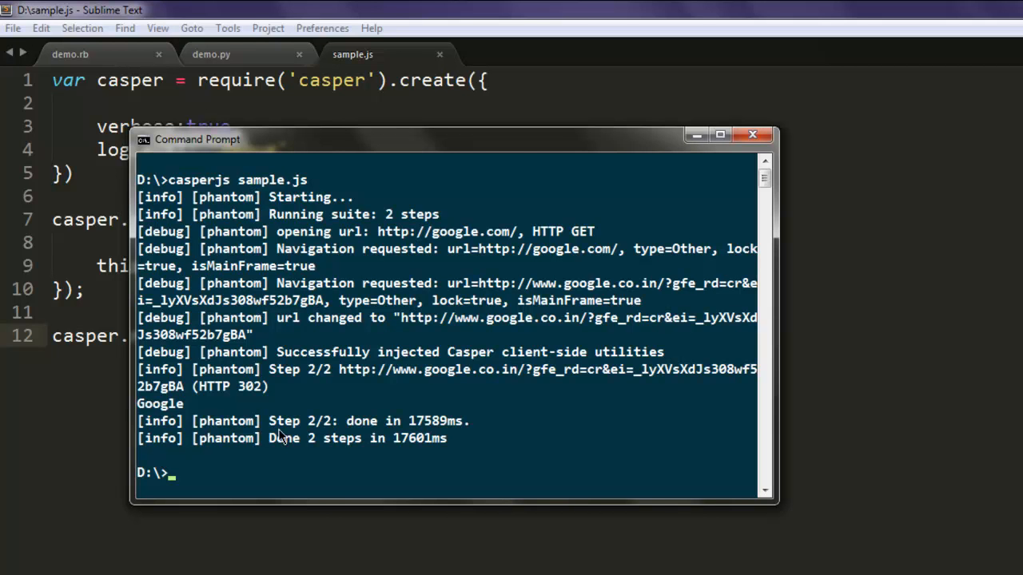
pyautogui.moveTo(706, 232)
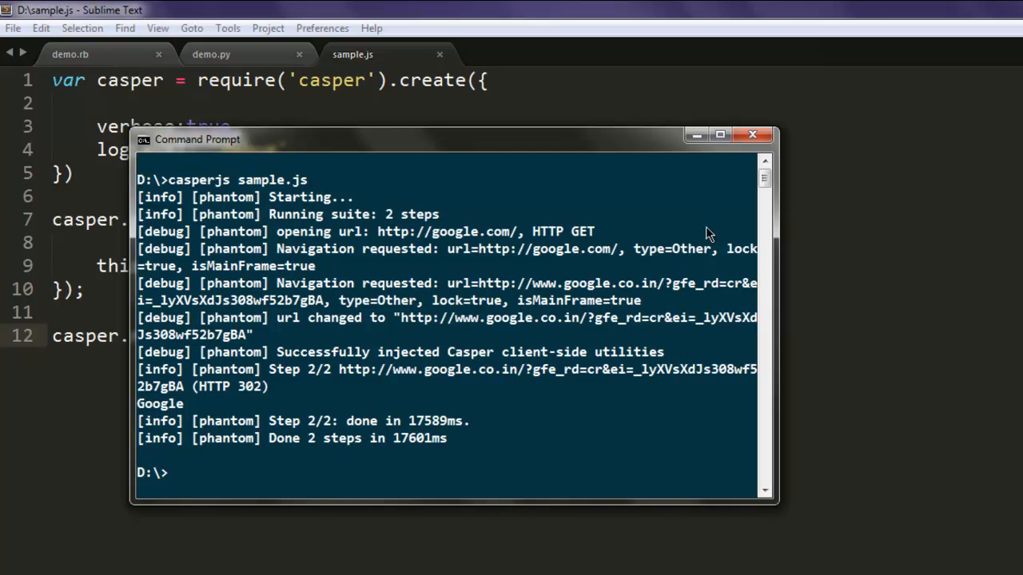
pyautogui.moveTo(701, 147)
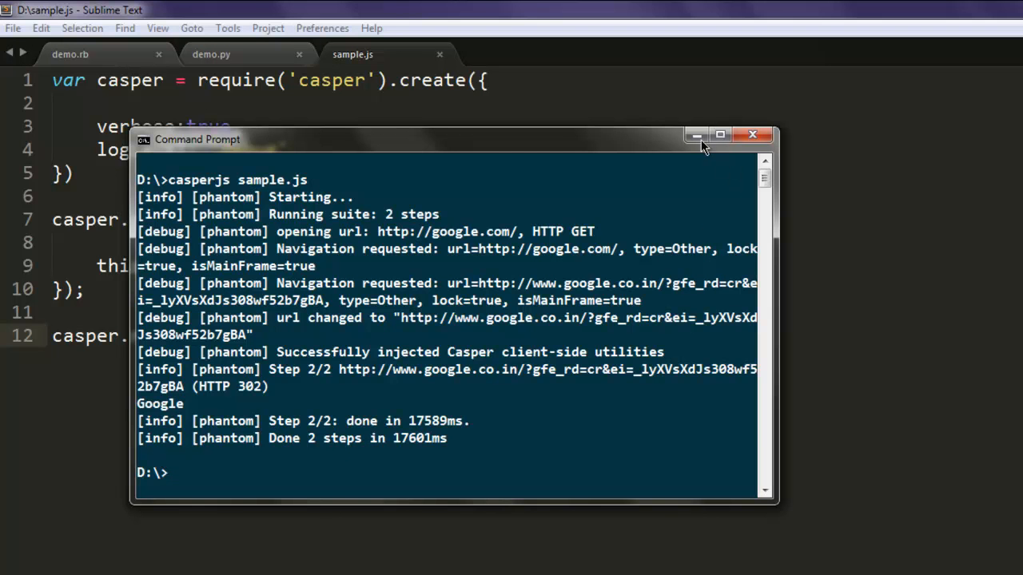